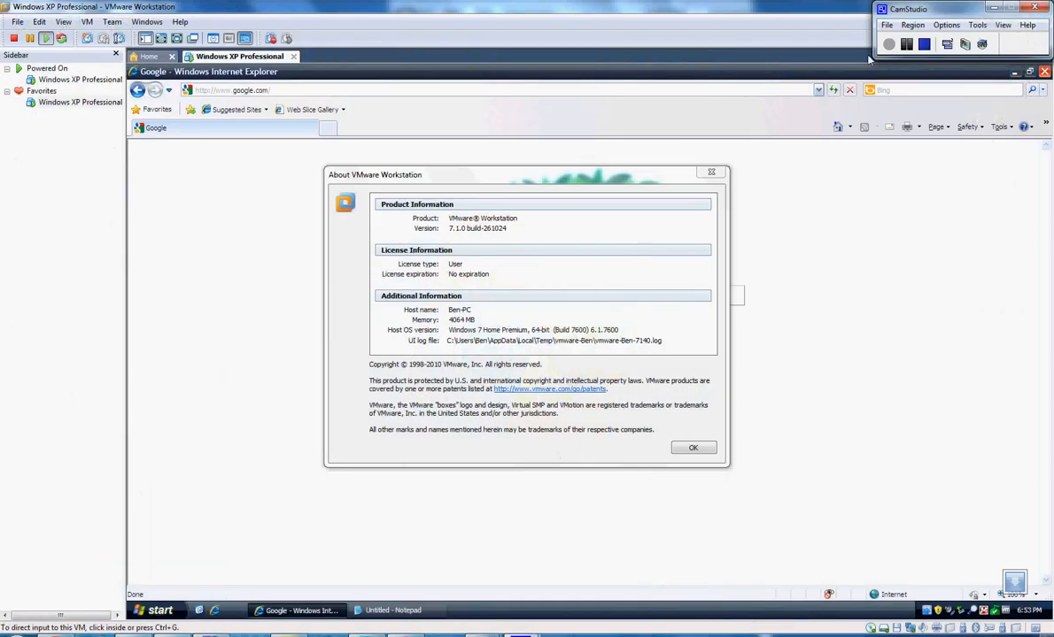
Bring the blank Untitled - Notepad window to the front from the XP taskbar.
left_click(159, 610)
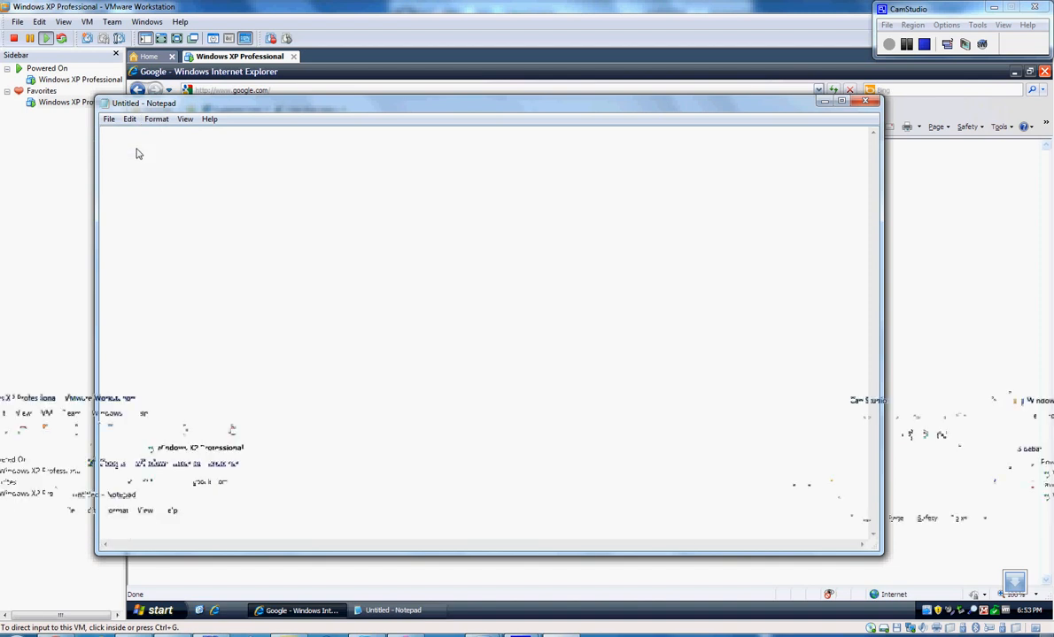
Confirm the Notepad font and type 'Hello, Today I will show you the new VMware Workstation 7.1, released 5/25/10'.
left_click(156, 118)
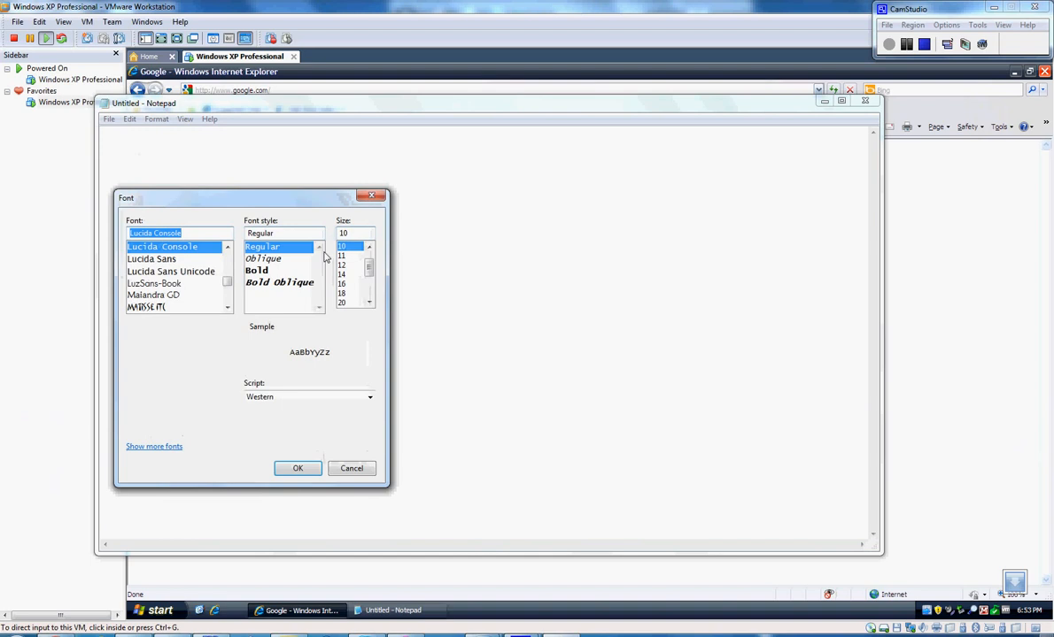
left_click(297, 468)
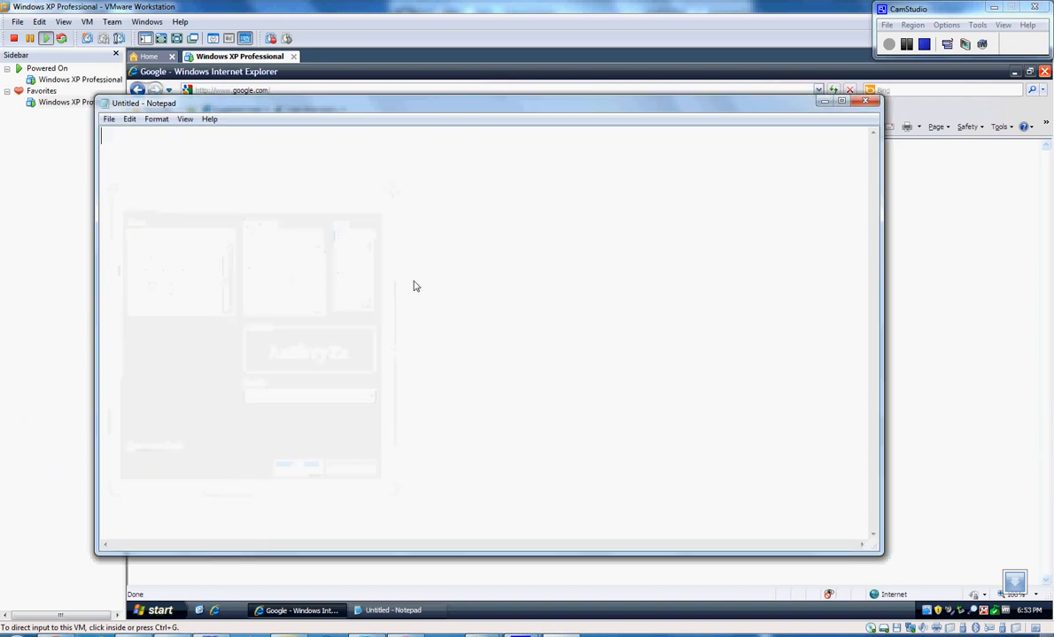
type("Hello,")
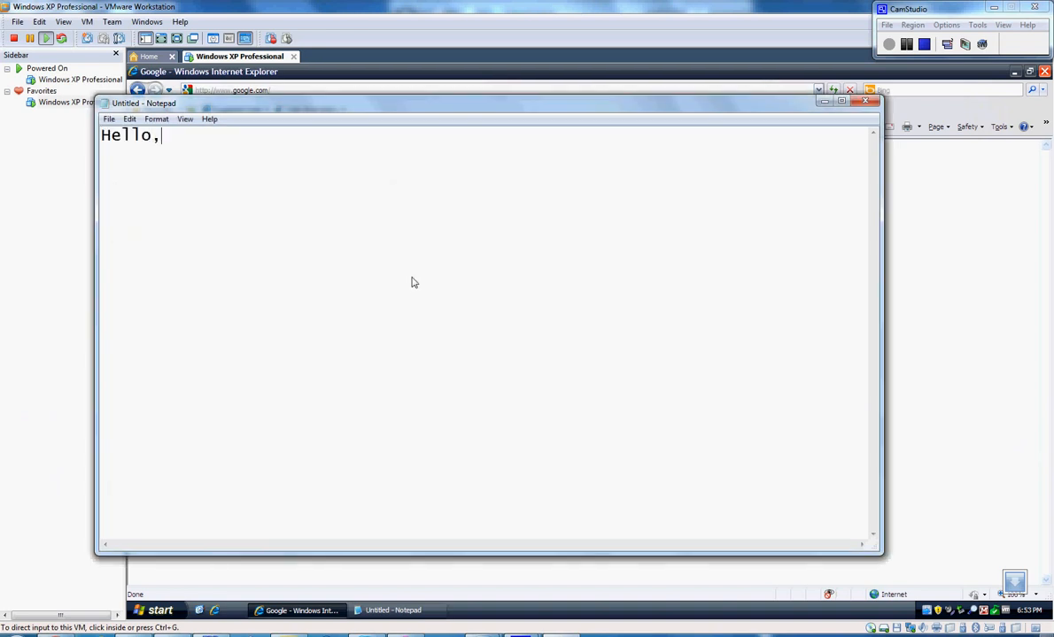
type("Today i will")
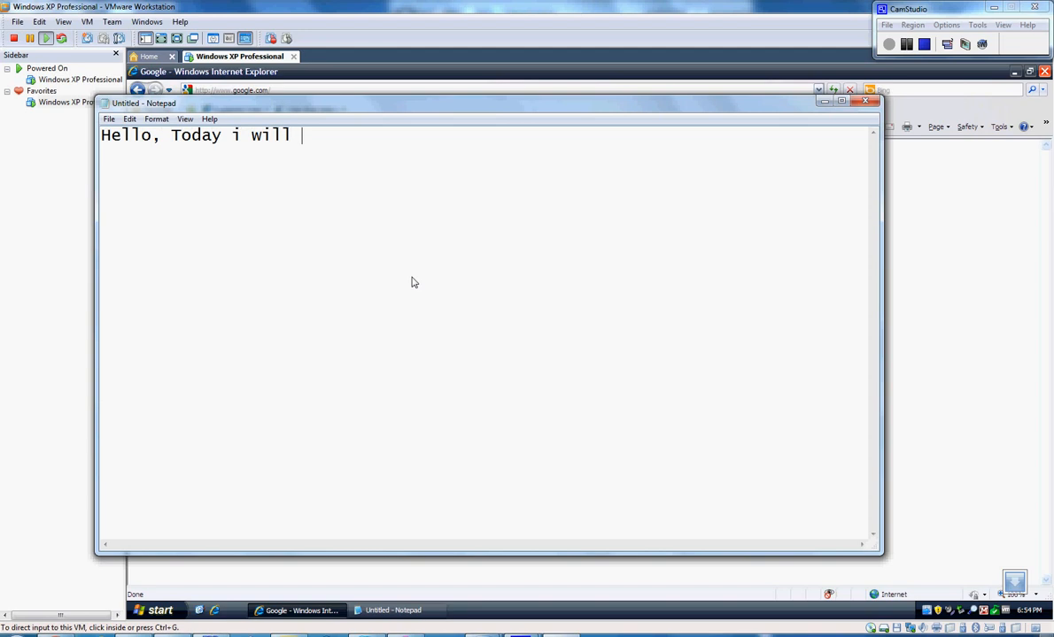
type("show you the new")
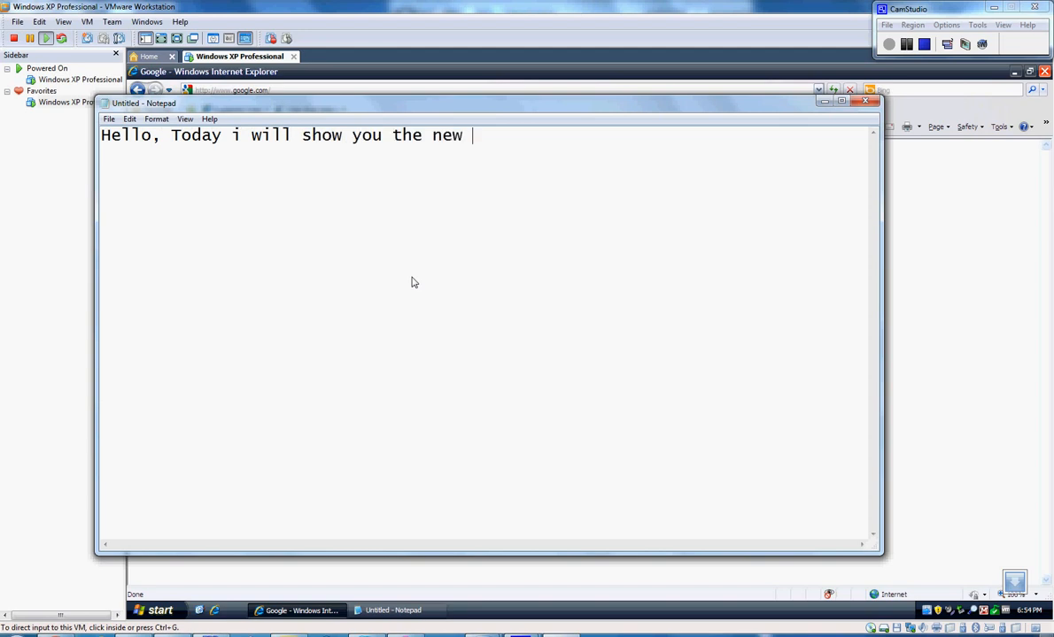
type("VMware wo")
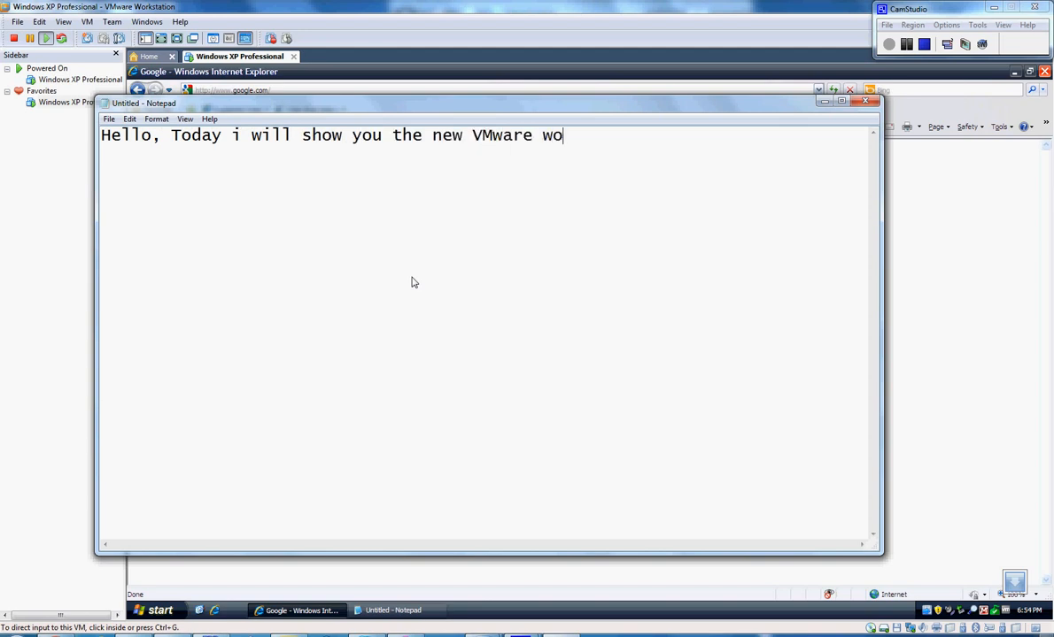
type("rkstaion 7")
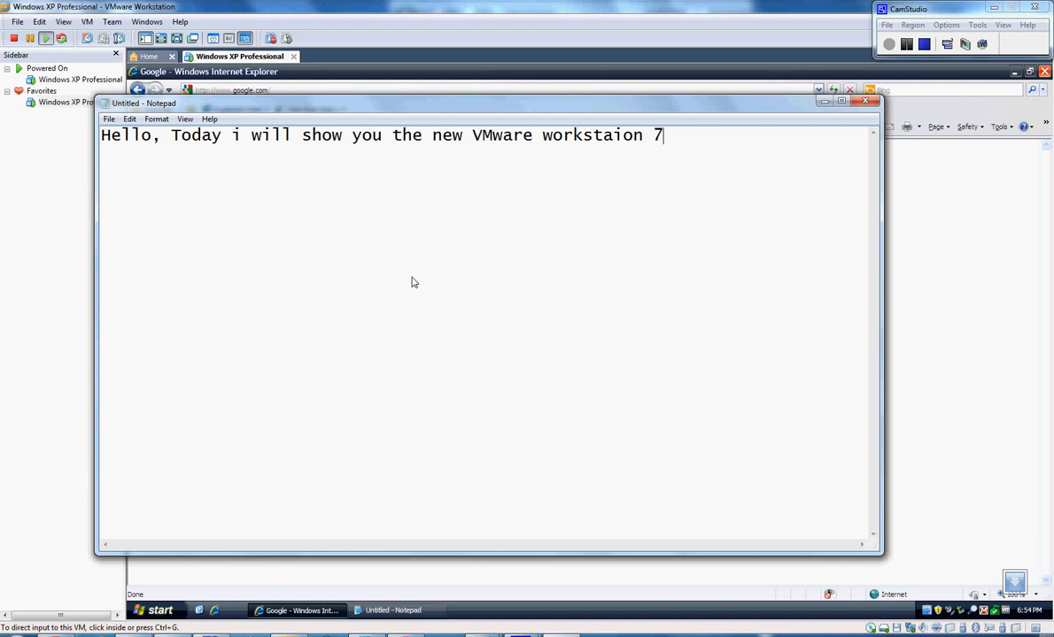
type(".1, realeased")
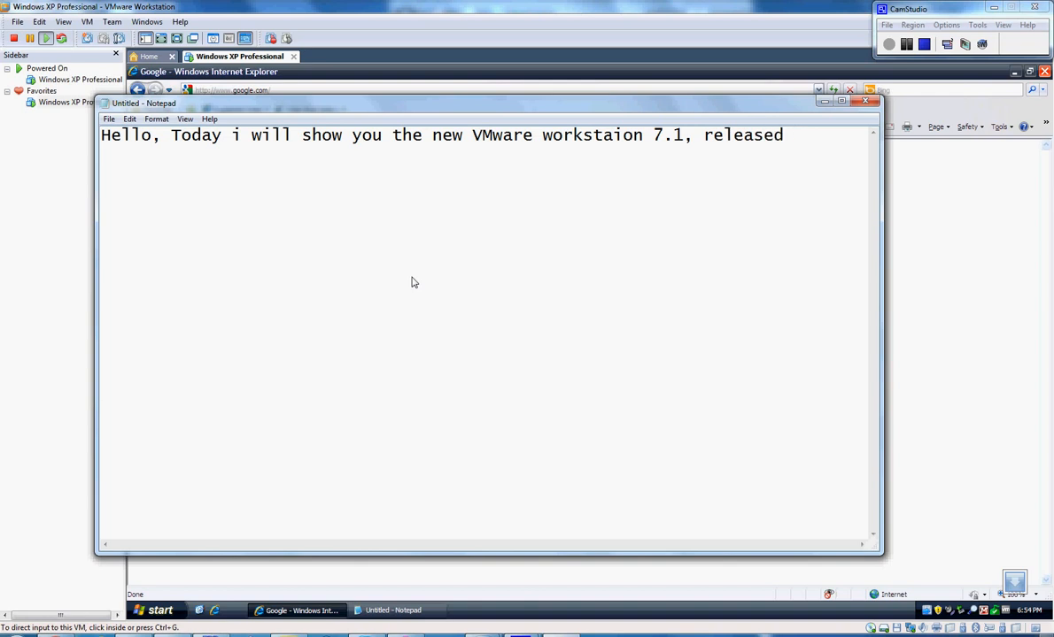
type("5/25/1")
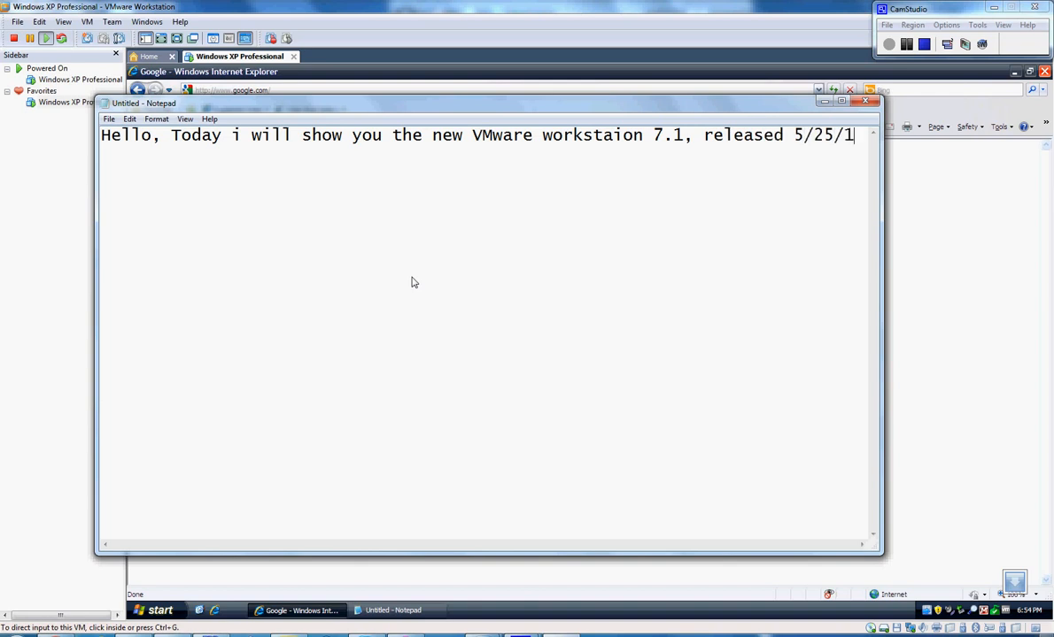
type("0")
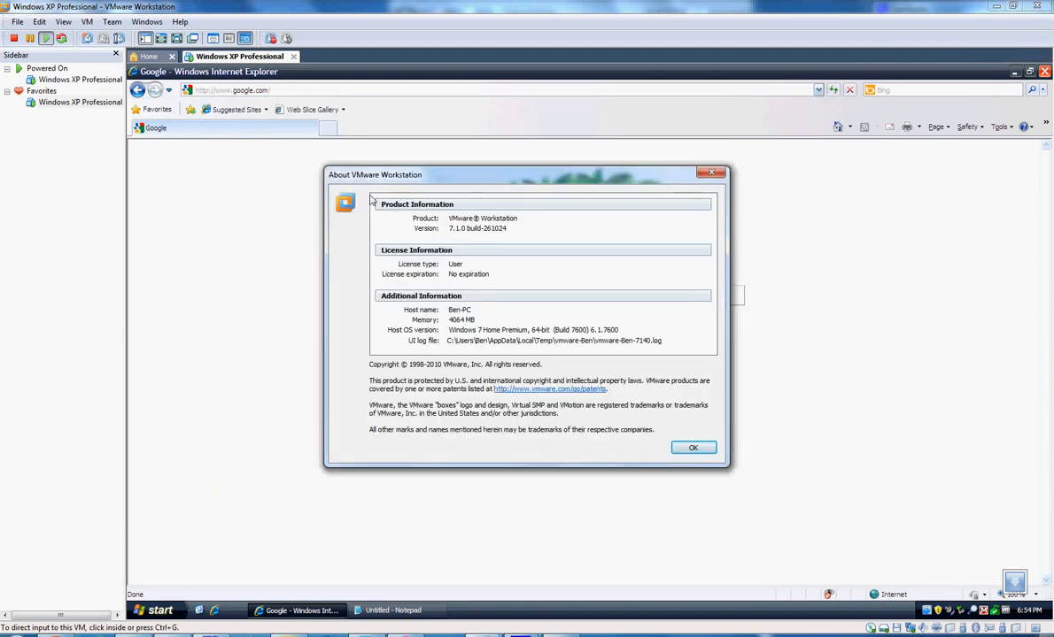
Select the 'No expiration' license value, then close the About VMware Workstation dialog.
double_click(497, 229)
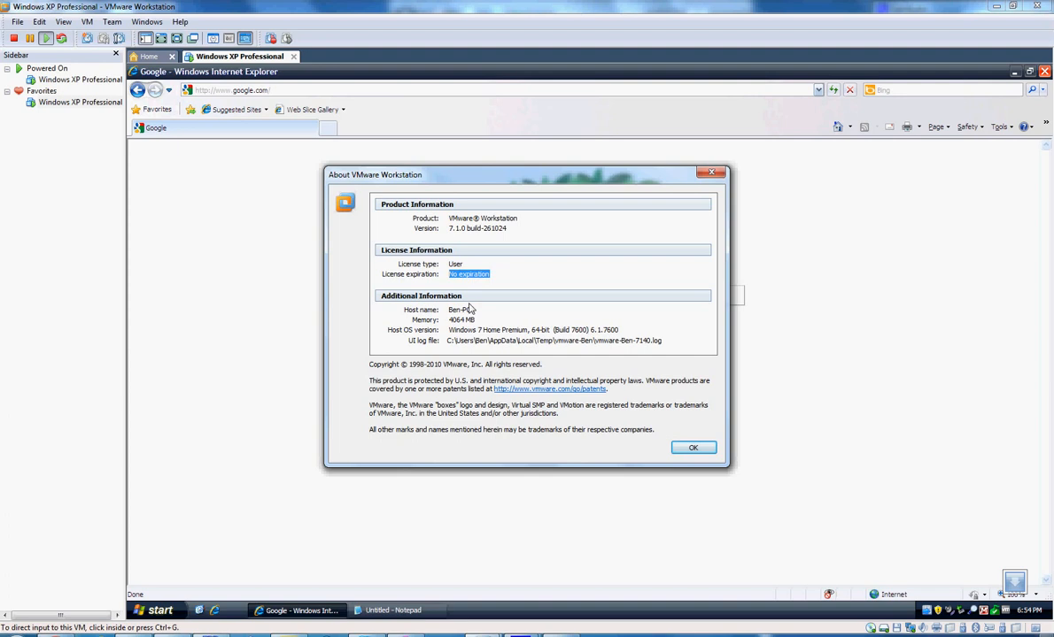
mouse_move(443, 332)
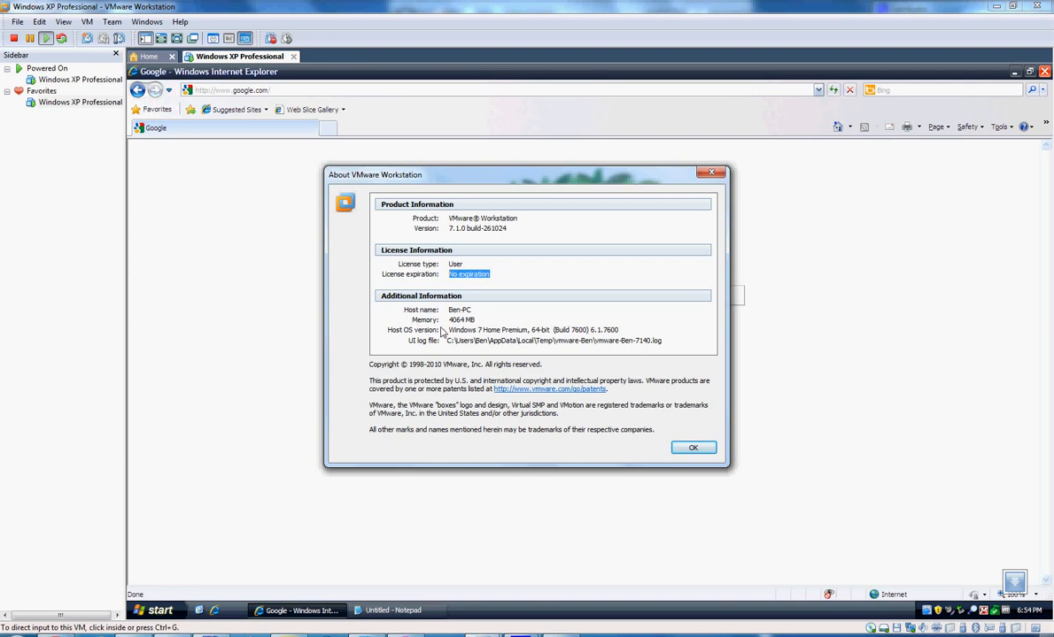
mouse_move(659, 470)
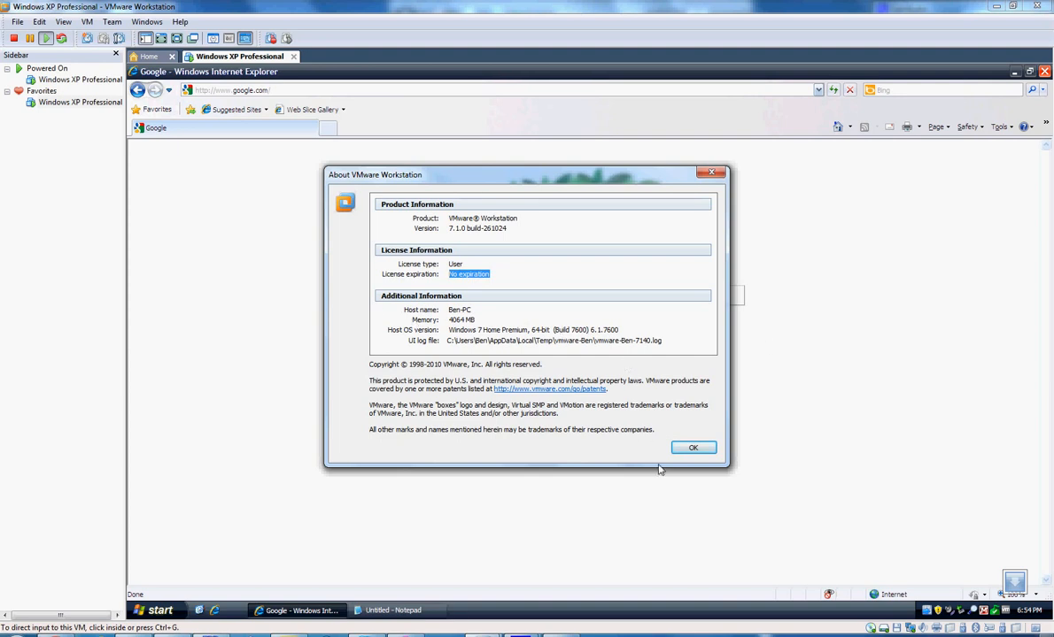
left_click(693, 447)
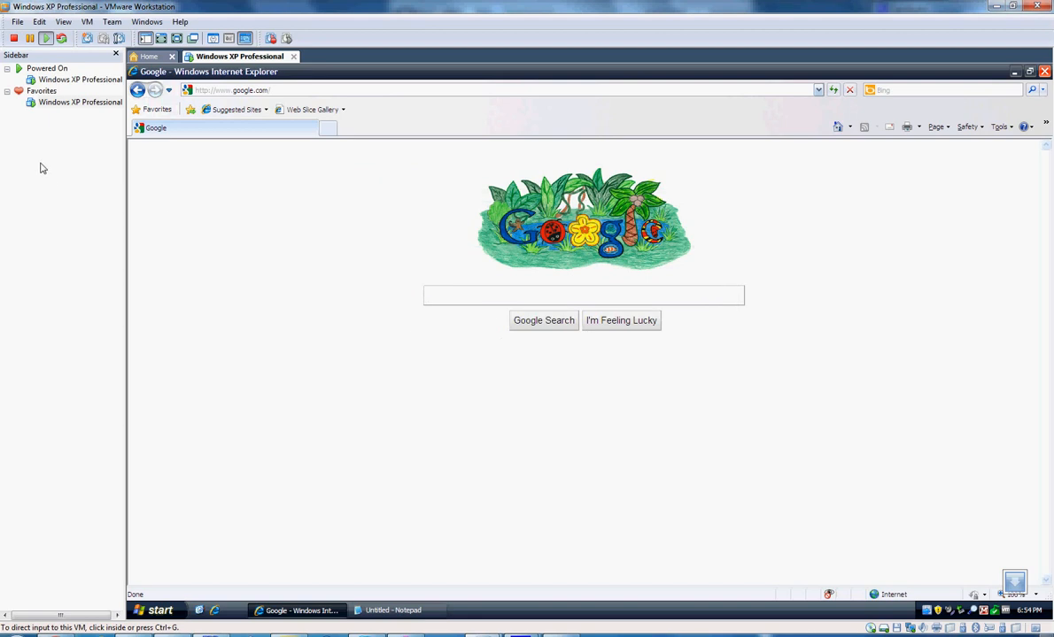
Browse the File, Edit, View and Windows menus in turn.
left_click(17, 21)
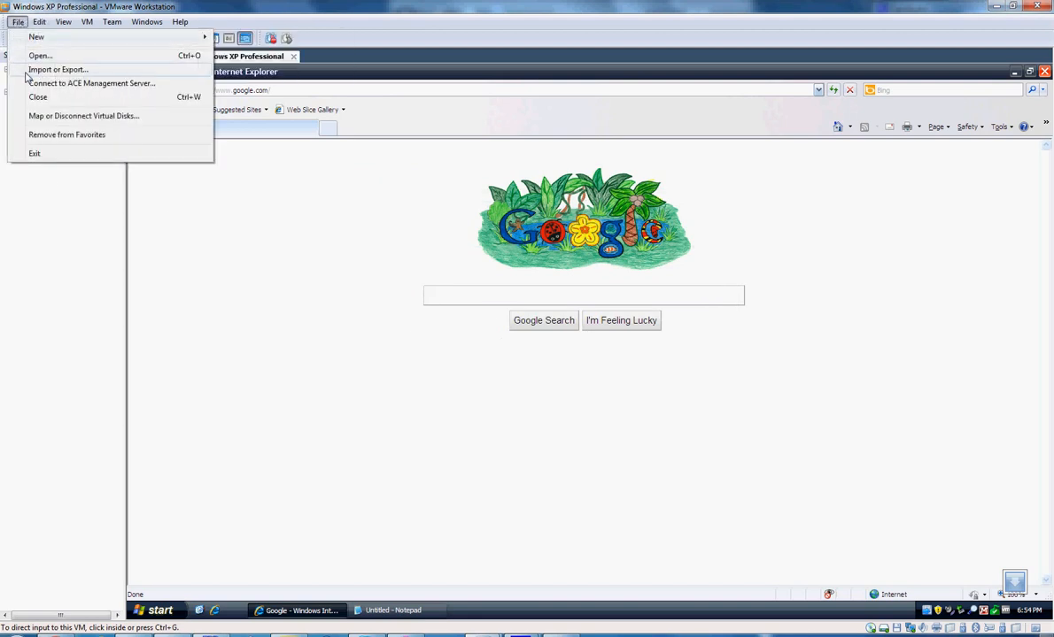
mouse_move(37, 37)
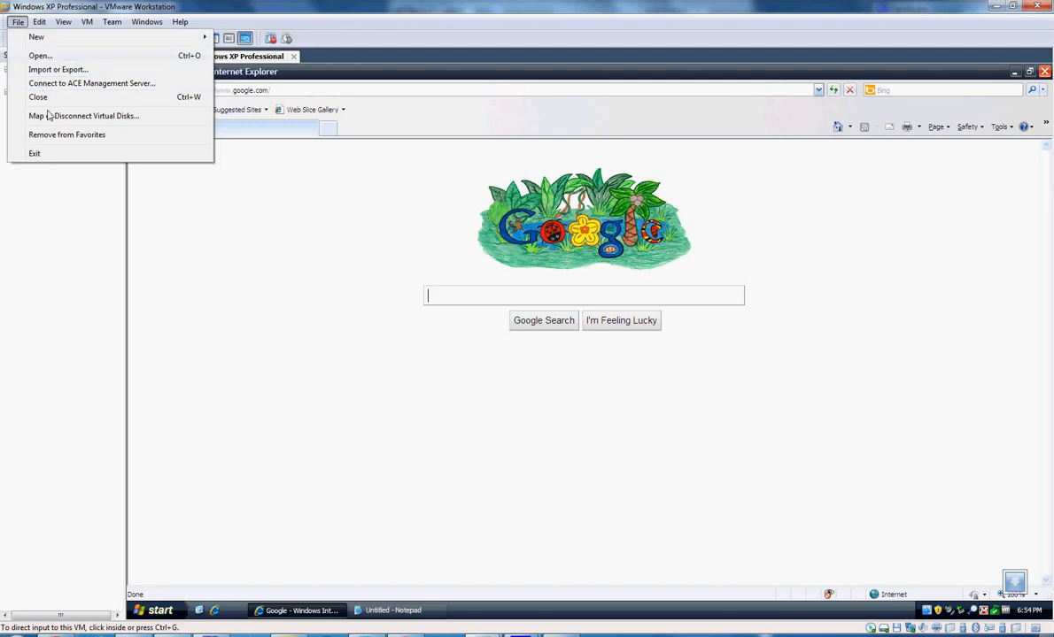
left_click(40, 21)
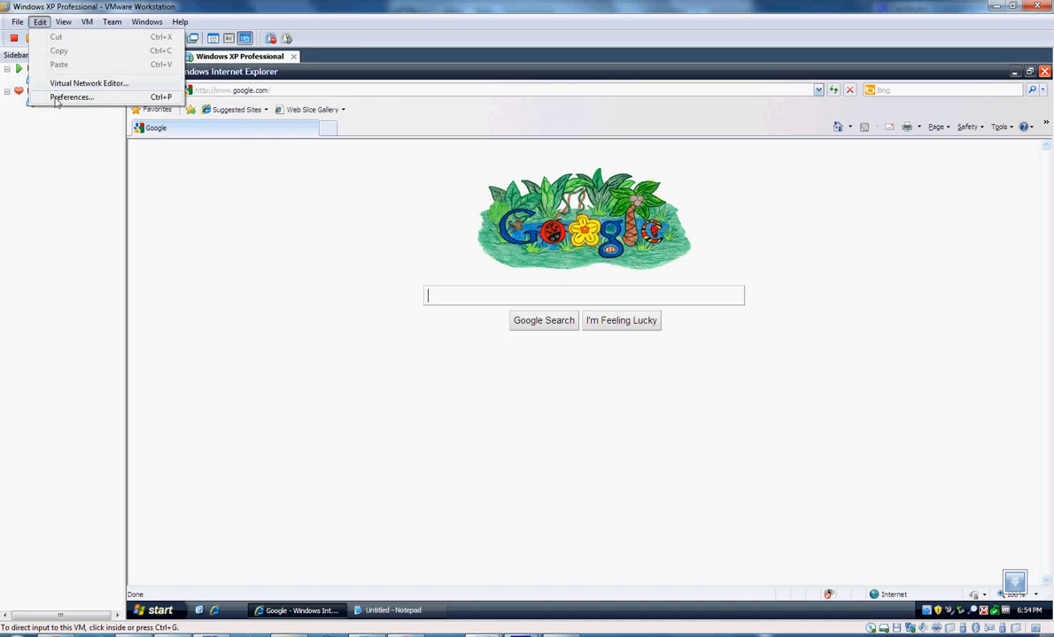
left_click(64, 22)
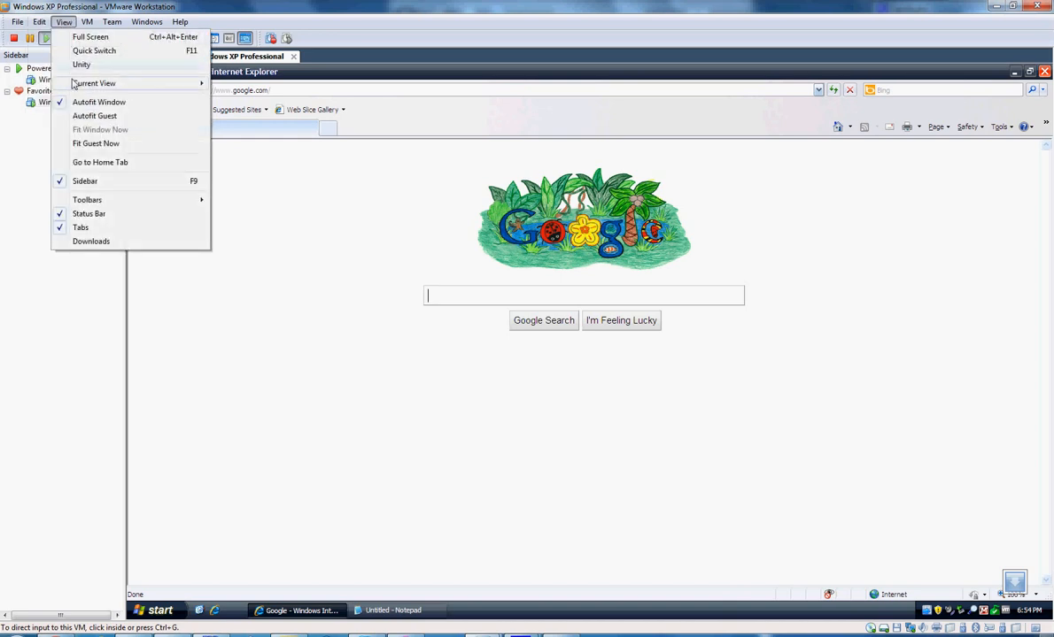
mouse_move(94, 82)
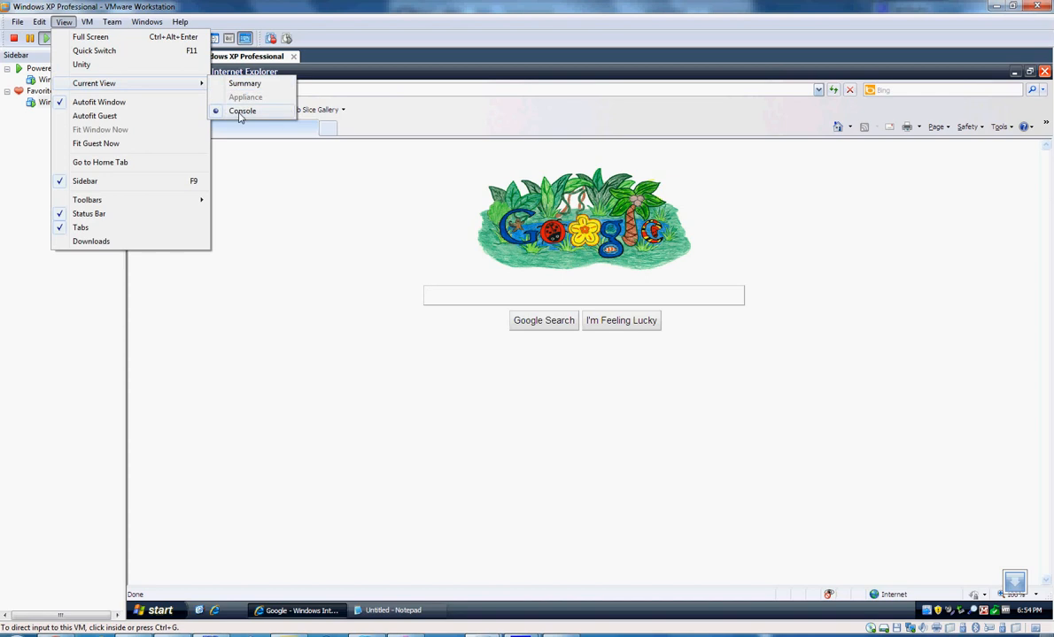
mouse_move(137, 54)
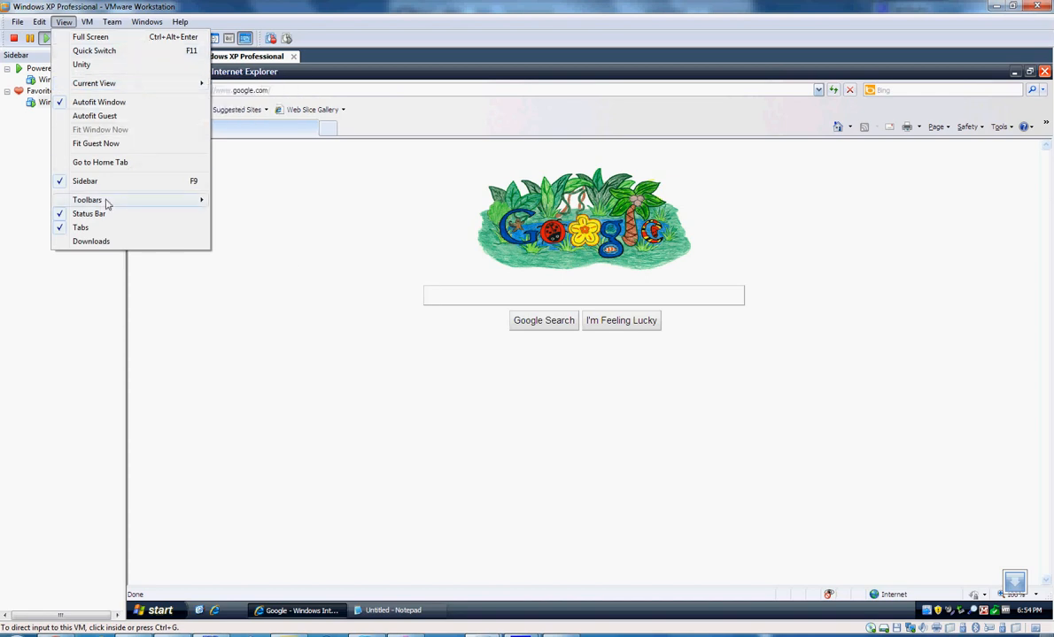
mouse_move(128, 231)
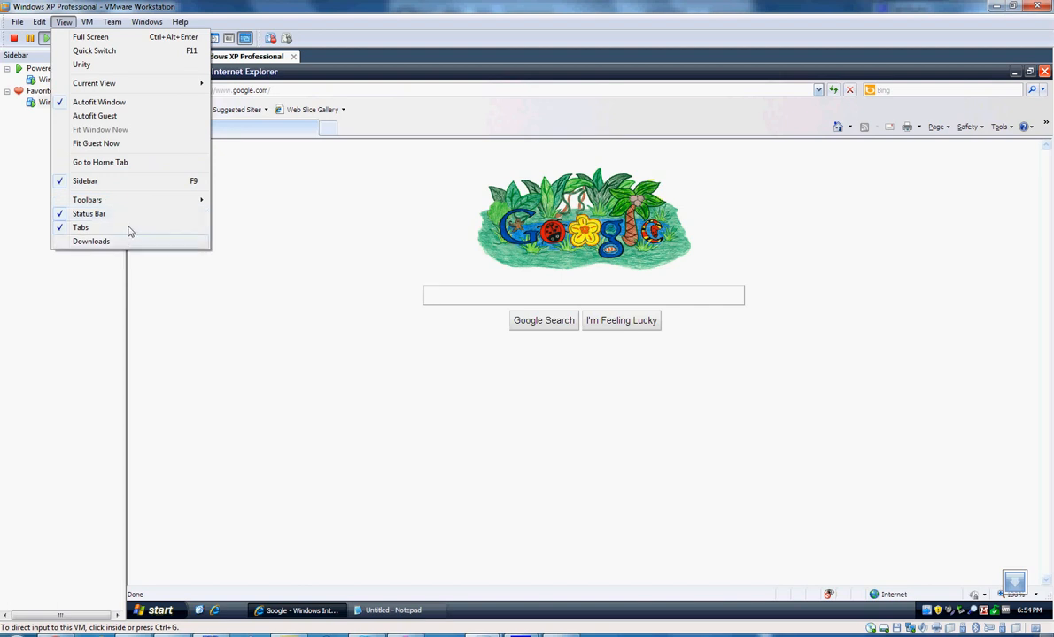
left_click(147, 21)
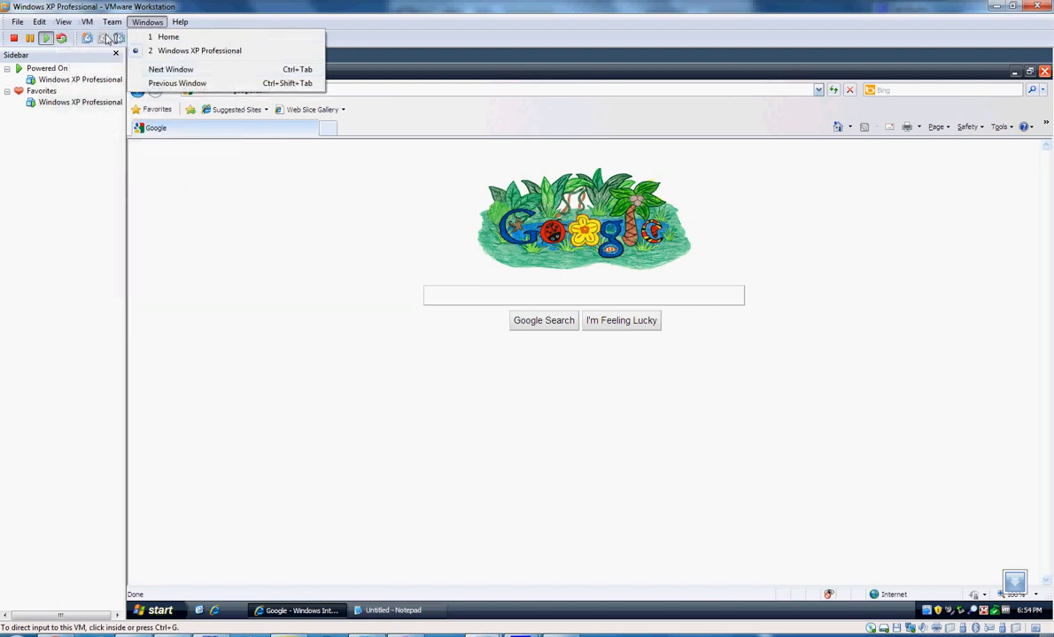
Browse the VM, Team, Windows and Help menus in turn.
left_click(87, 22)
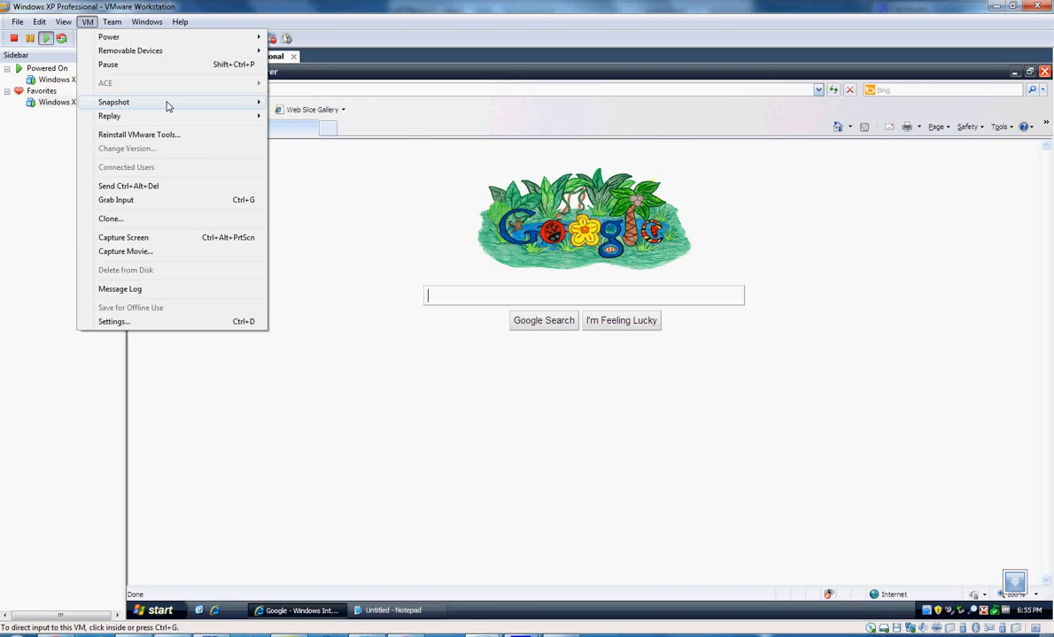
mouse_move(109, 116)
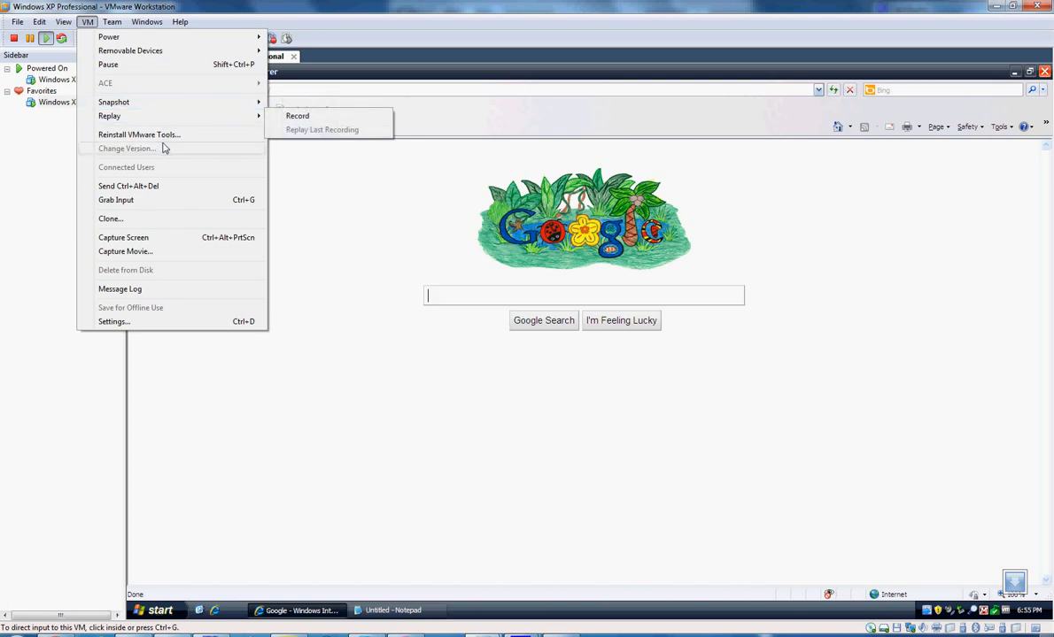
mouse_move(116, 200)
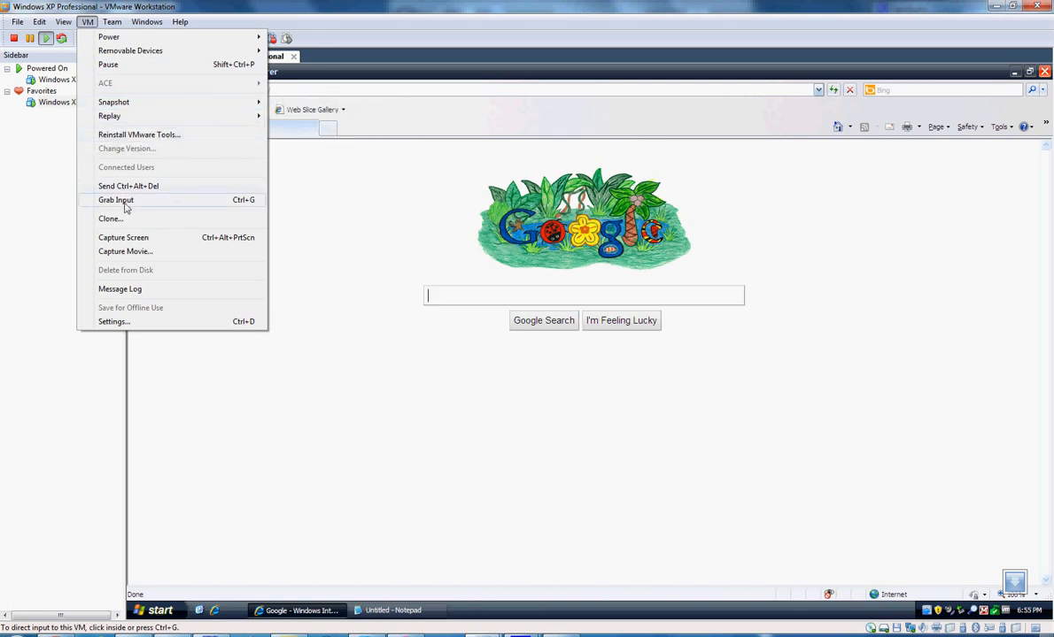
left_click(111, 21)
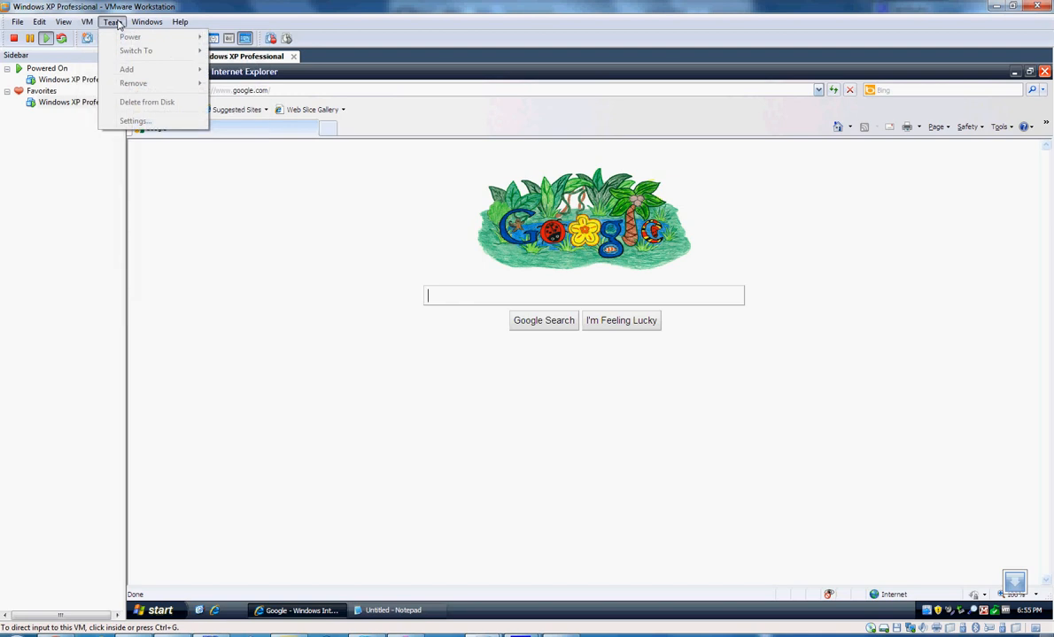
left_click(146, 21)
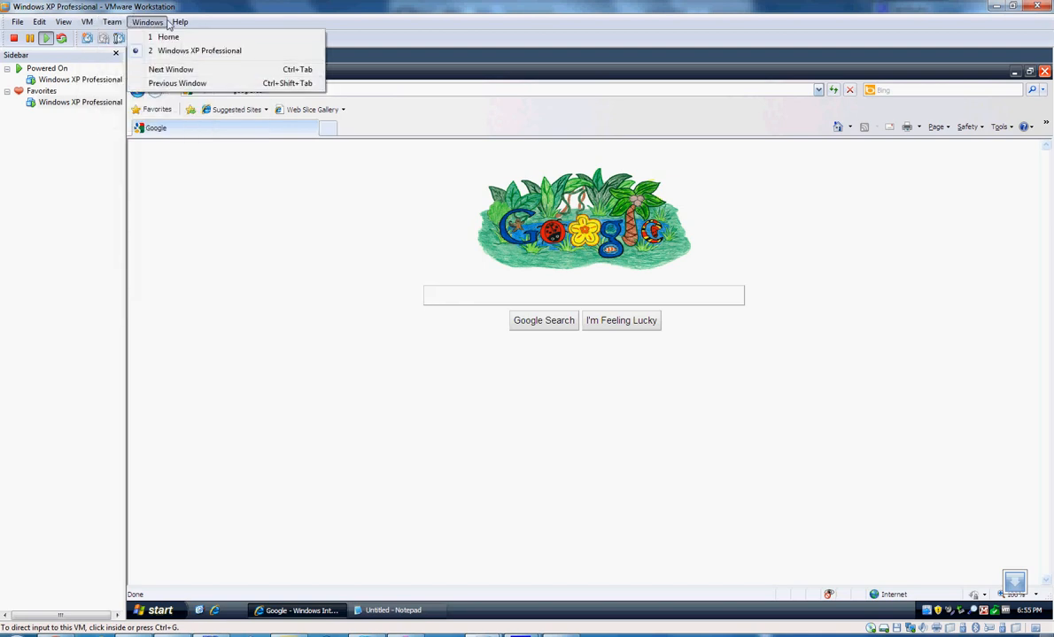
left_click(180, 22)
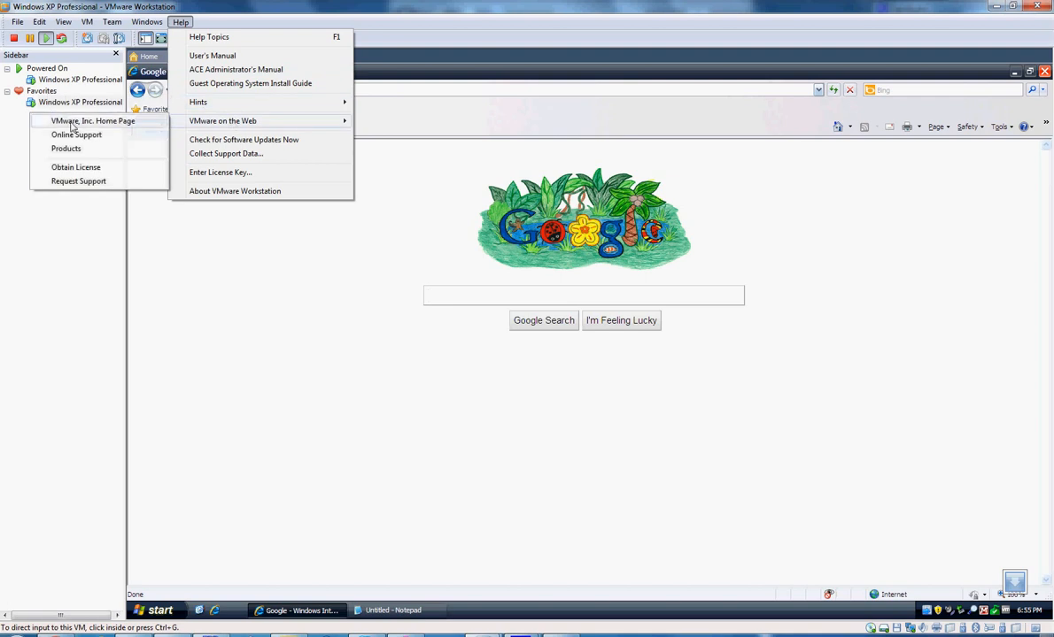
mouse_move(245, 167)
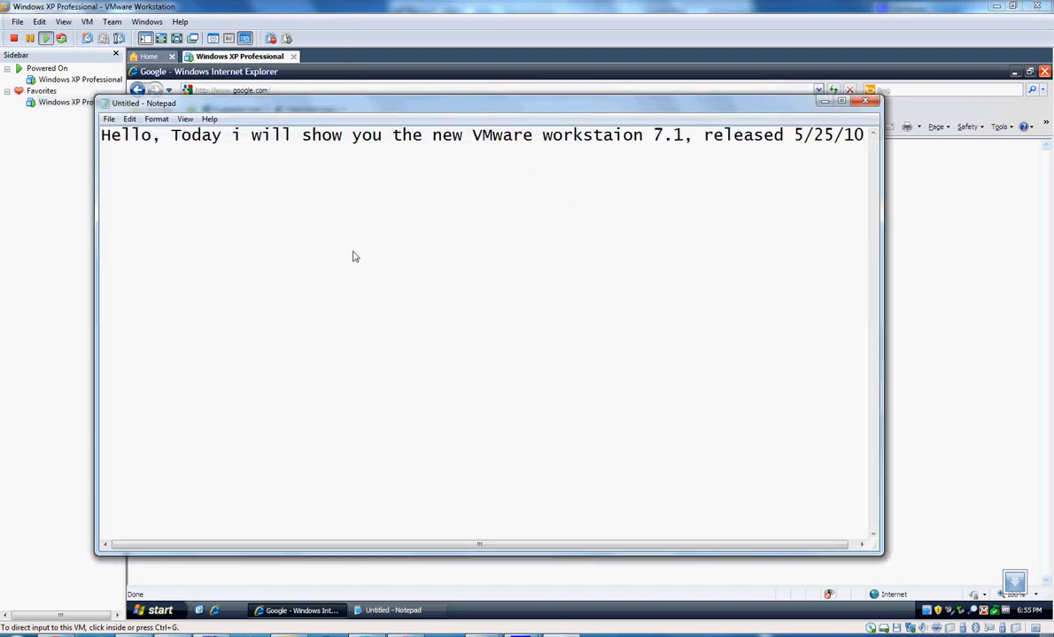
Add lines saying 7.1 differs from 7.0 only in Windows 7 support and looks the same.
type("It'")
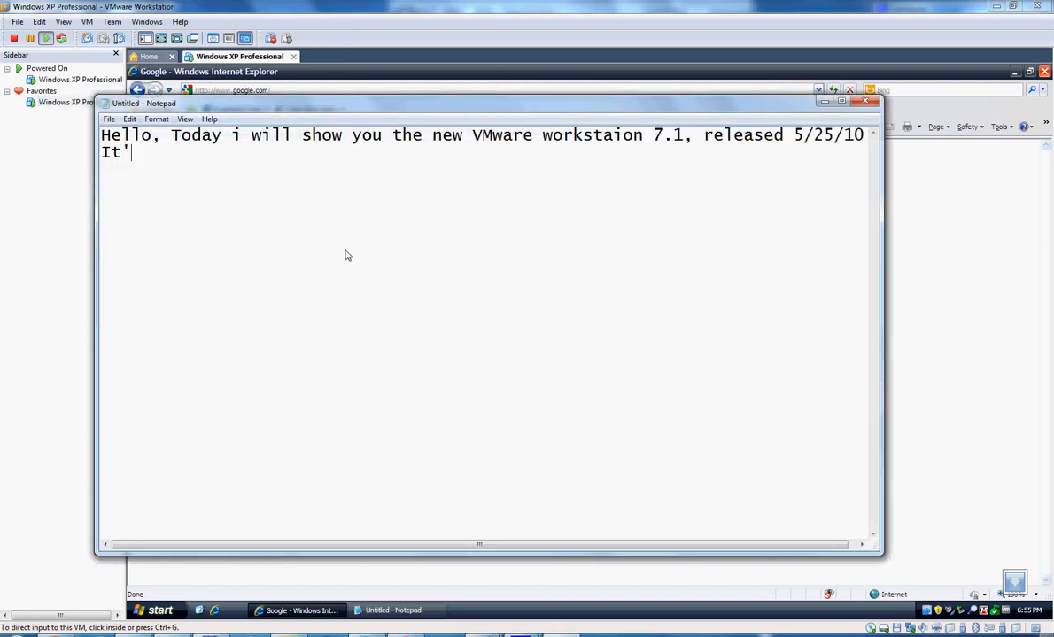
type("s not much diff")
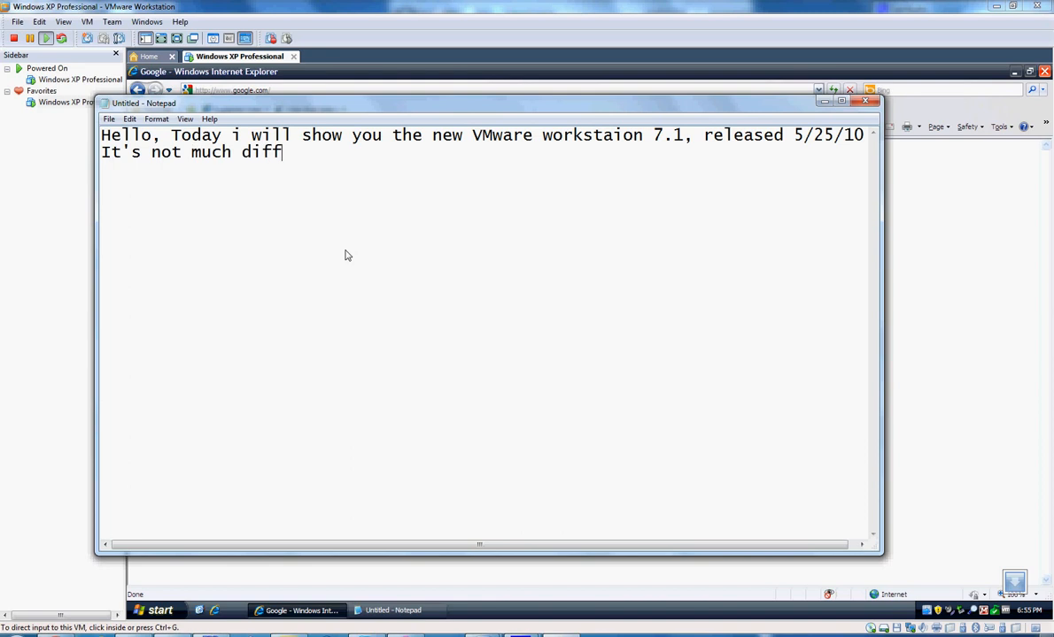
type("erent from")
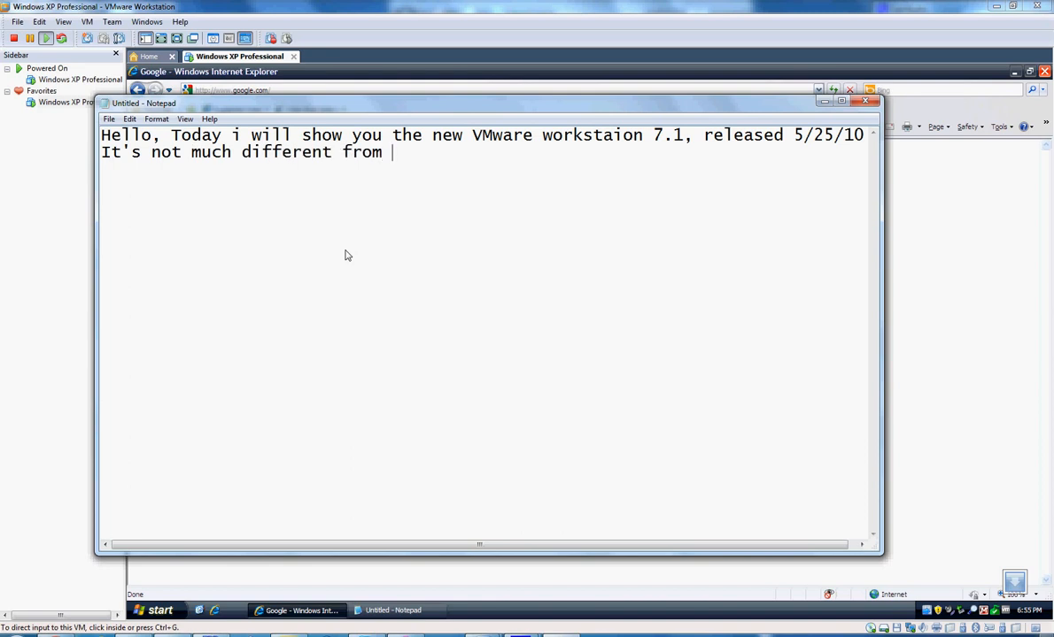
type("7.0 except oe")
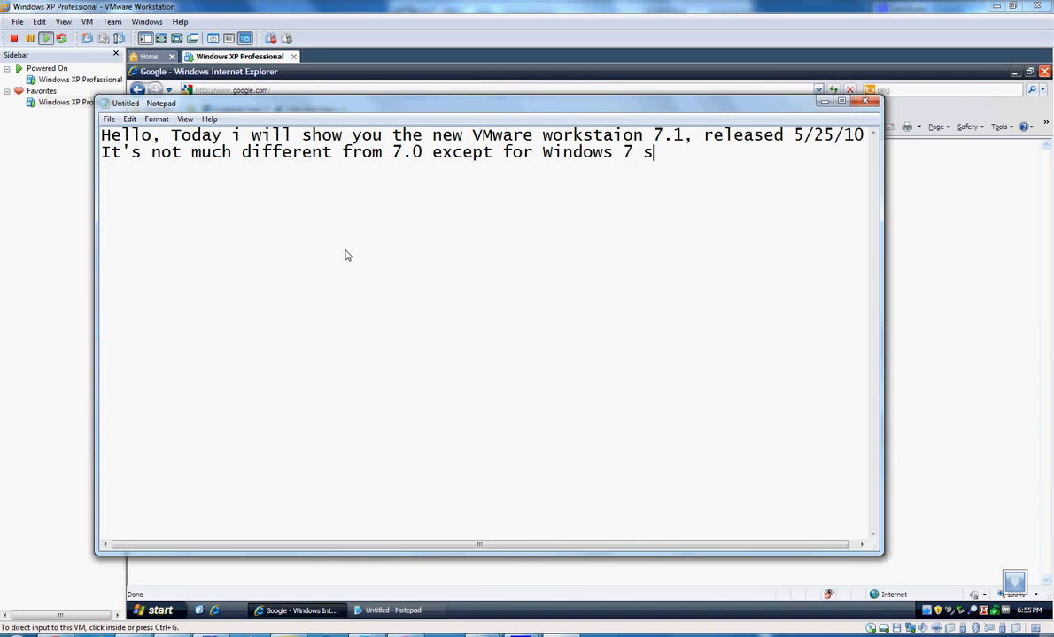
type("upport.")
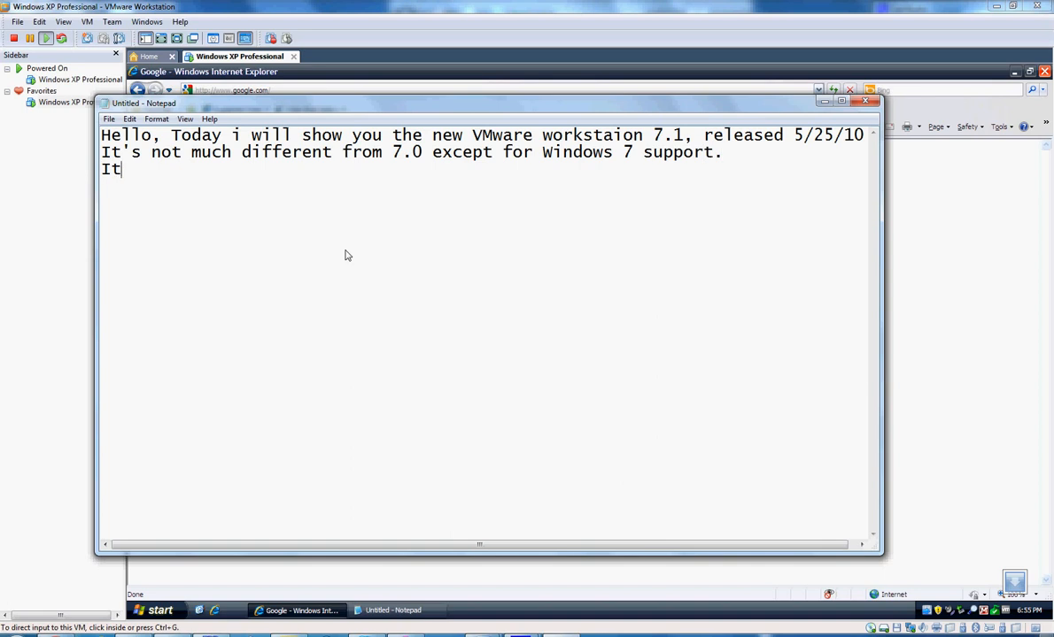
type("also looks the")
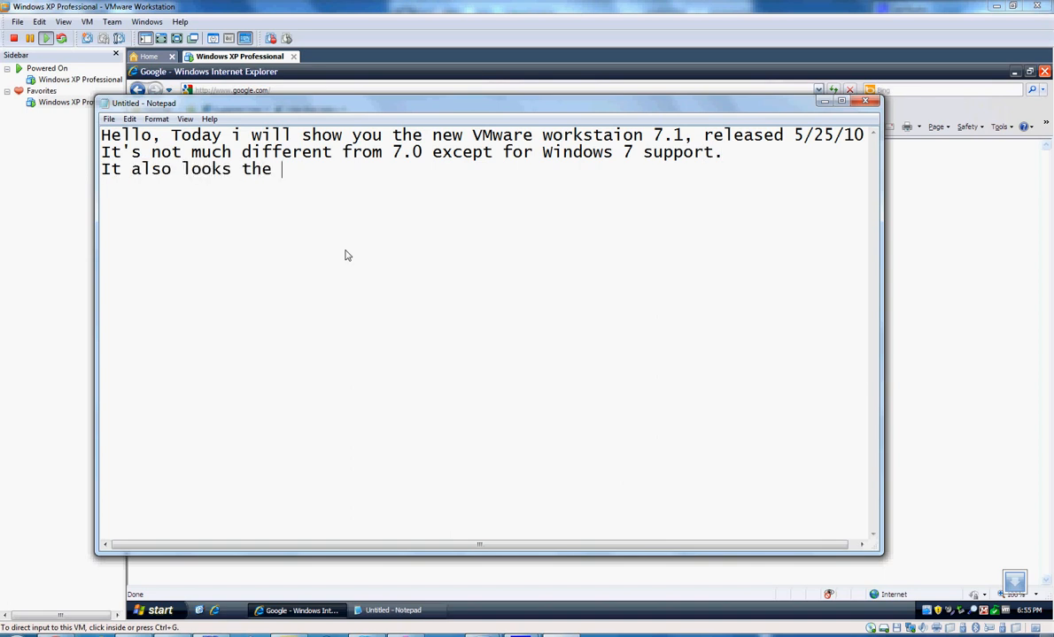
type("same.")
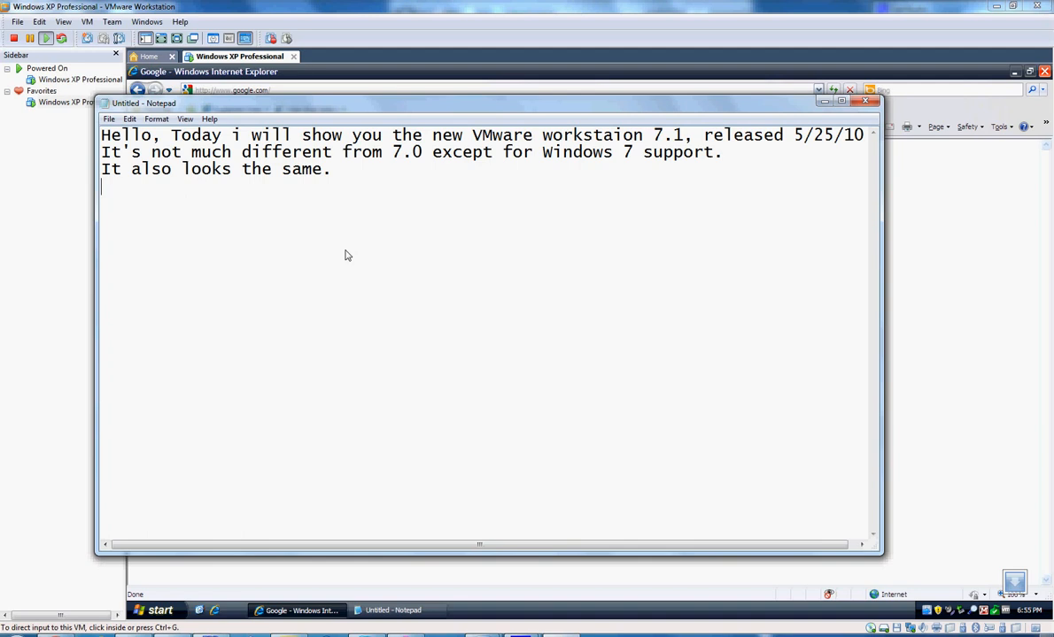
Add a thank-you for watching and a promise to show Windows installation next.
type("Well, that's")
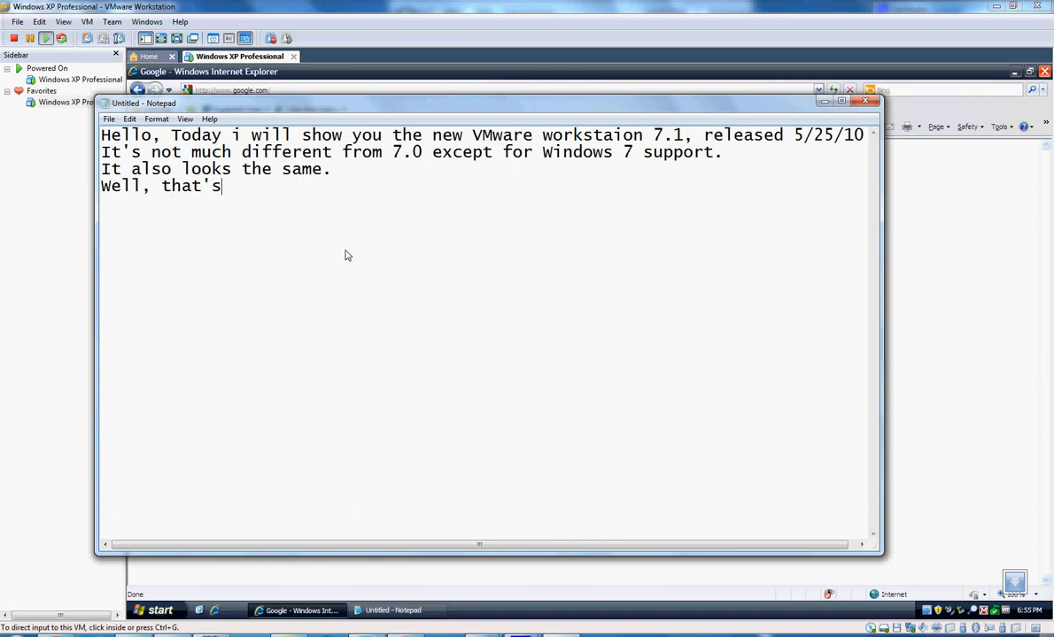
type("it, thanks for")
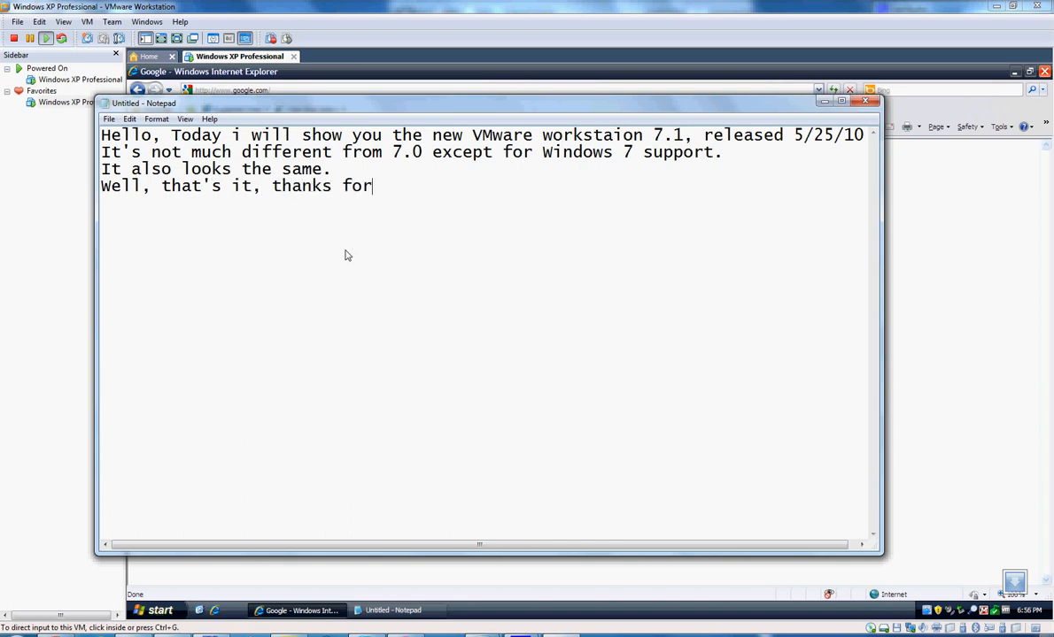
type("watching!")
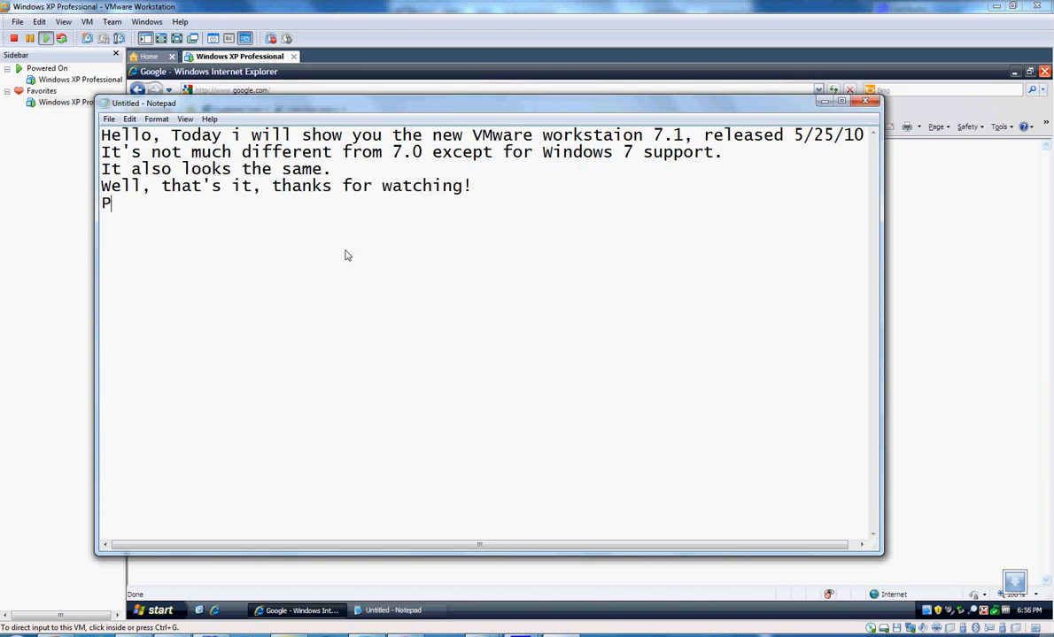
type("Oh yeah,")
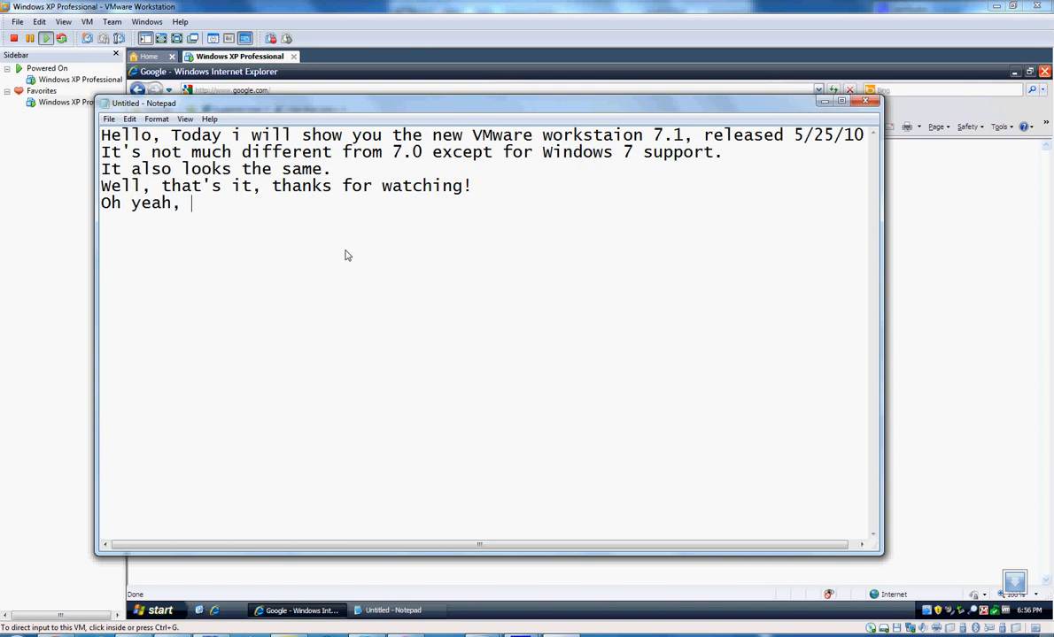
type("I'll show")
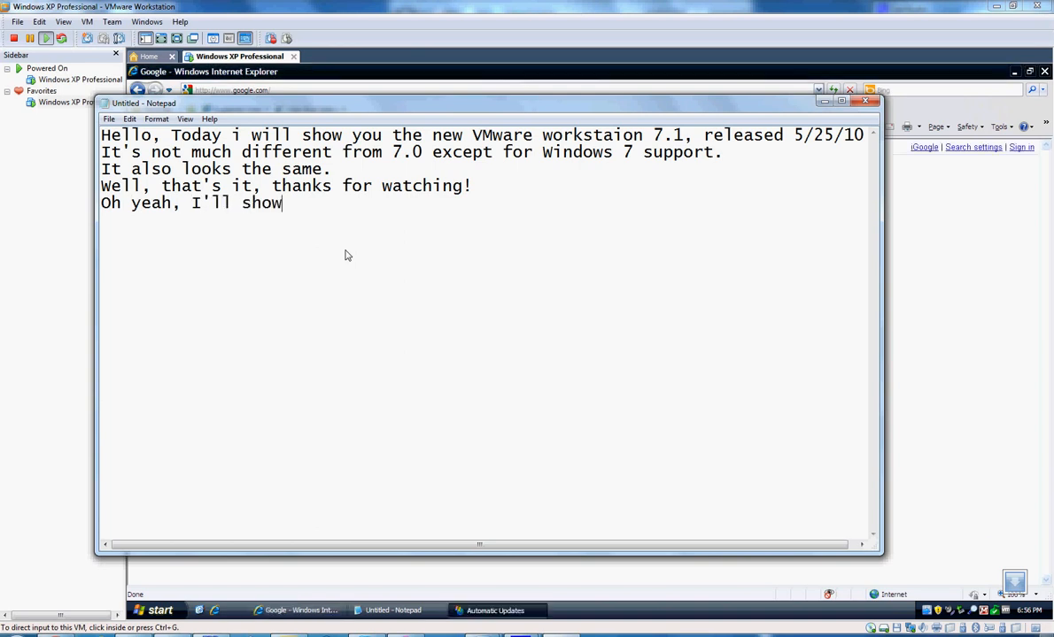
type("you")
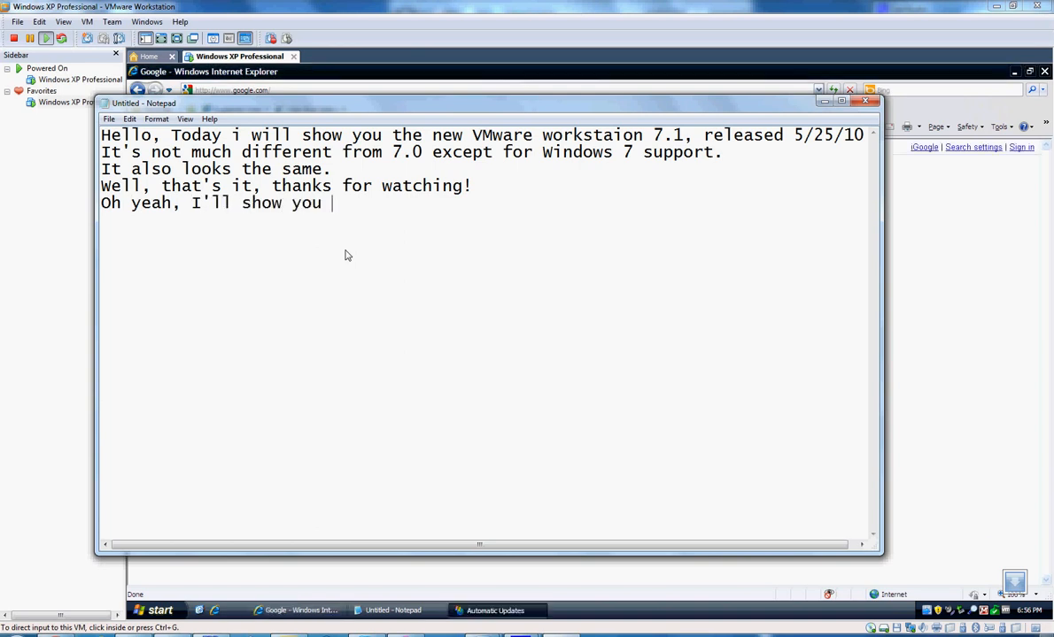
type("how to install windows ne")
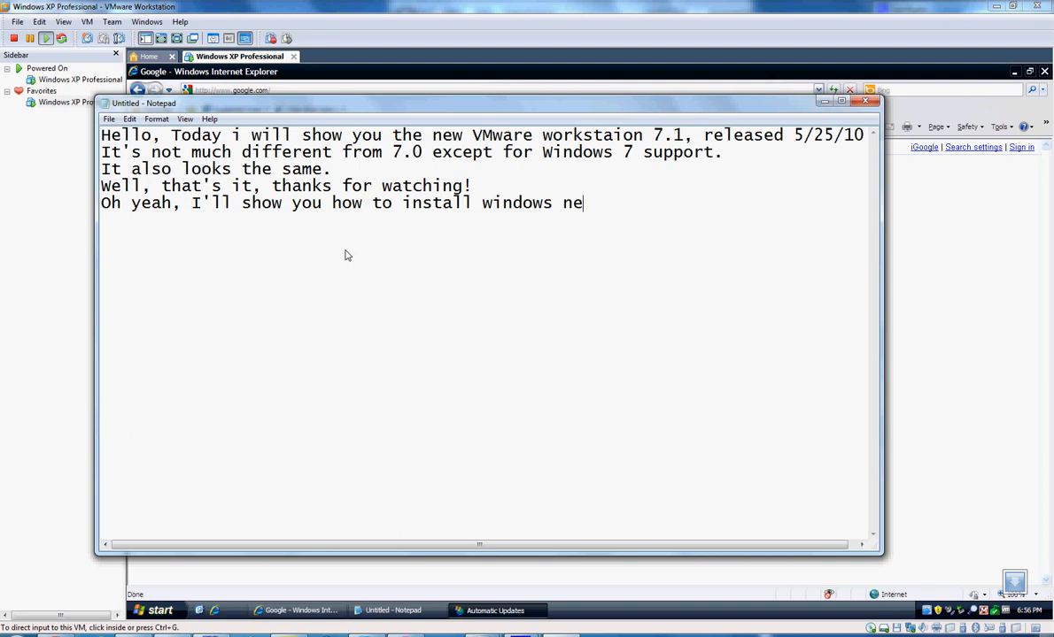
type("xt.")
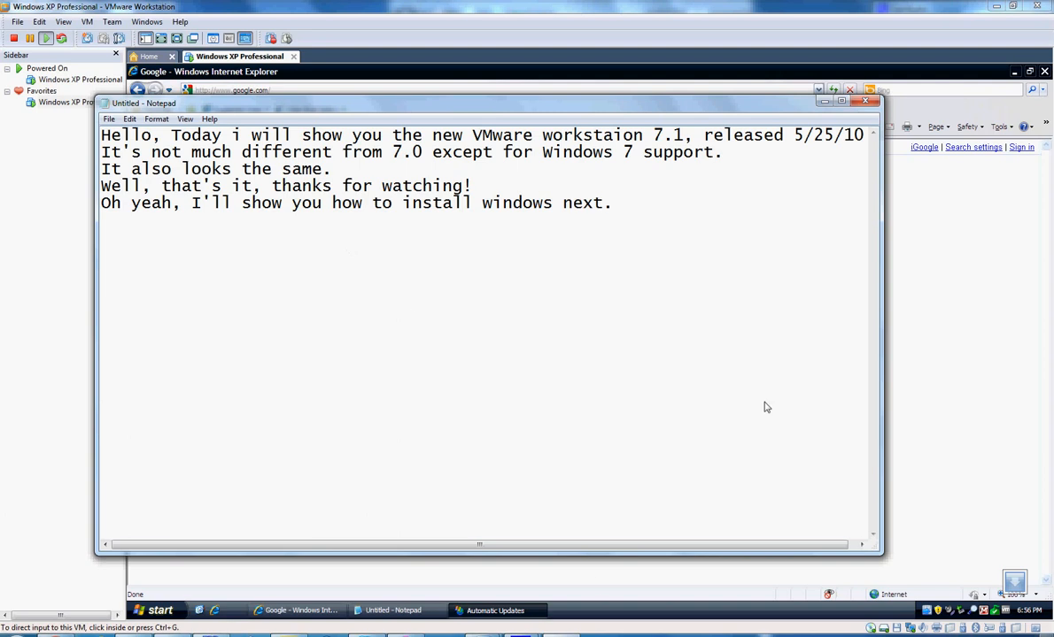